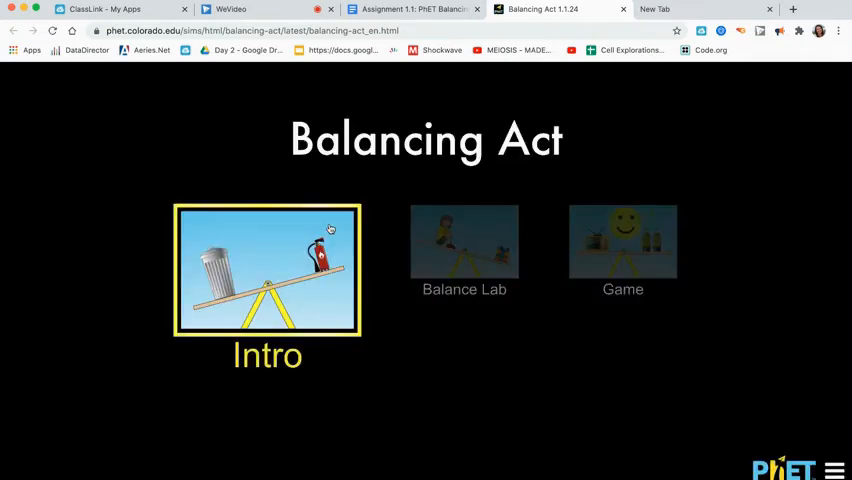
{"action": "mouse_move", "coordinate": [290, 240]}
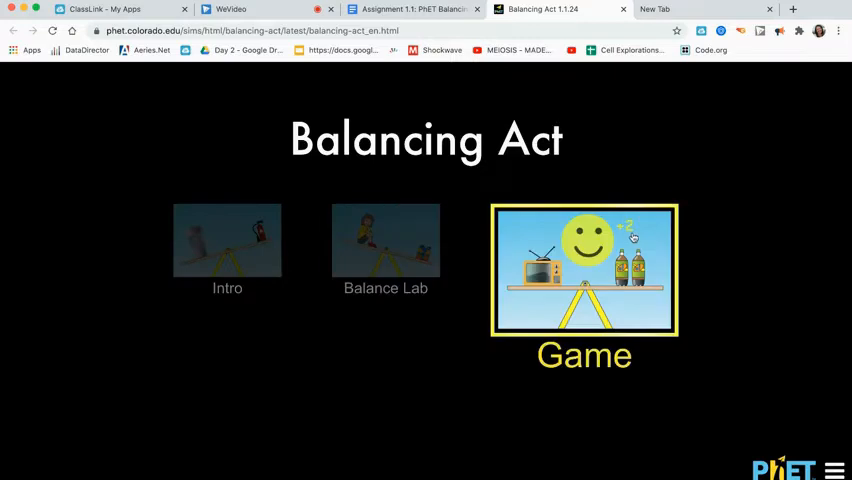
Step: Open the Intro screen and place two 5 kg extinguishers equally spaced either side of the pivot
{"action": "left_click", "coordinate": [227, 240]}
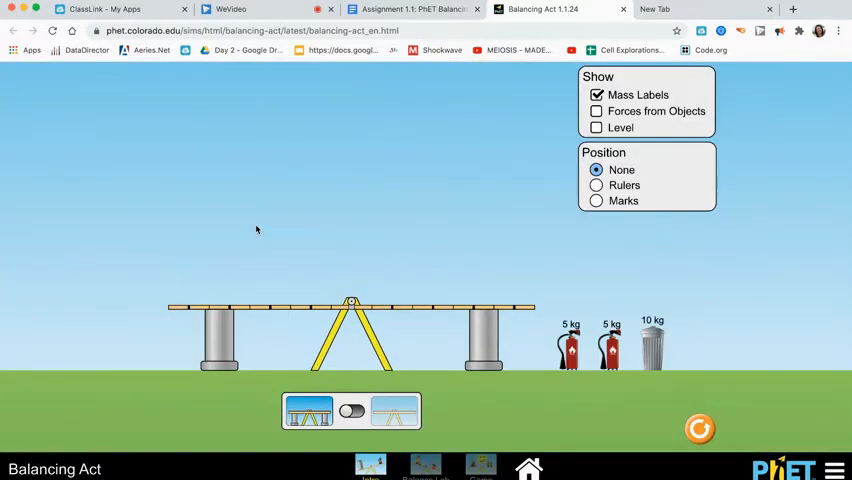
{"action": "mouse_move", "coordinate": [485, 196]}
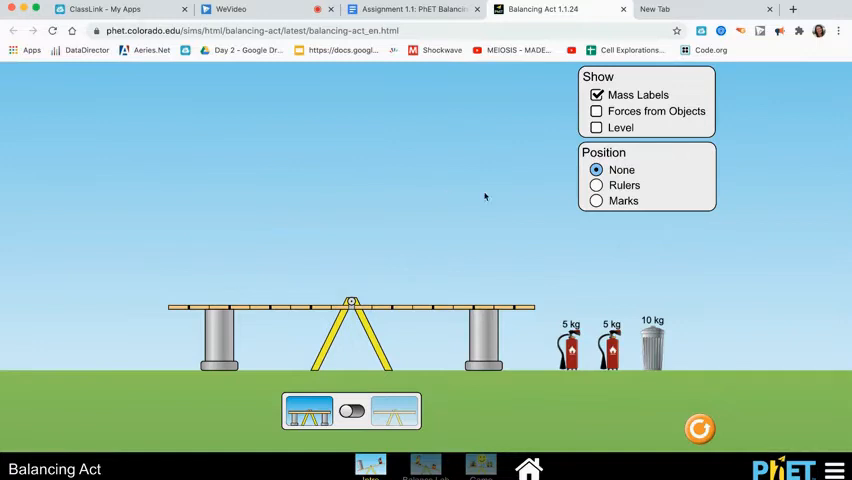
{"action": "mouse_move", "coordinate": [463, 292]}
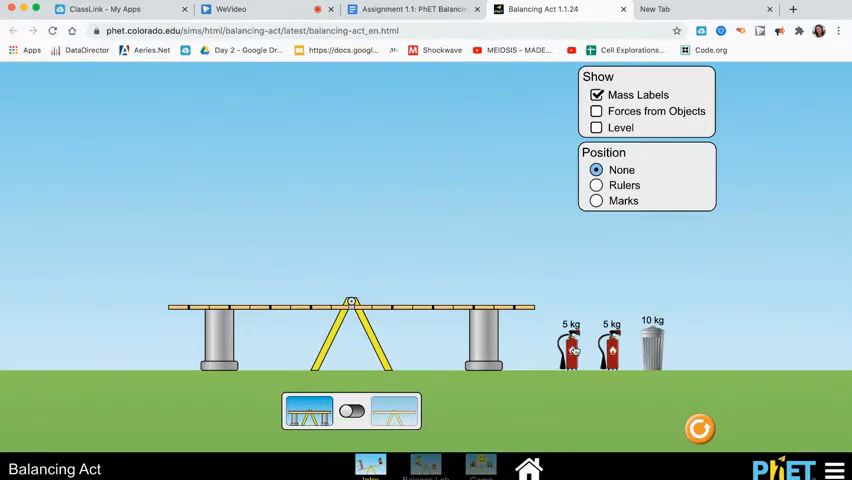
{"action": "left_click_drag", "start_coordinate": [570, 345], "coordinate": [267, 270]}
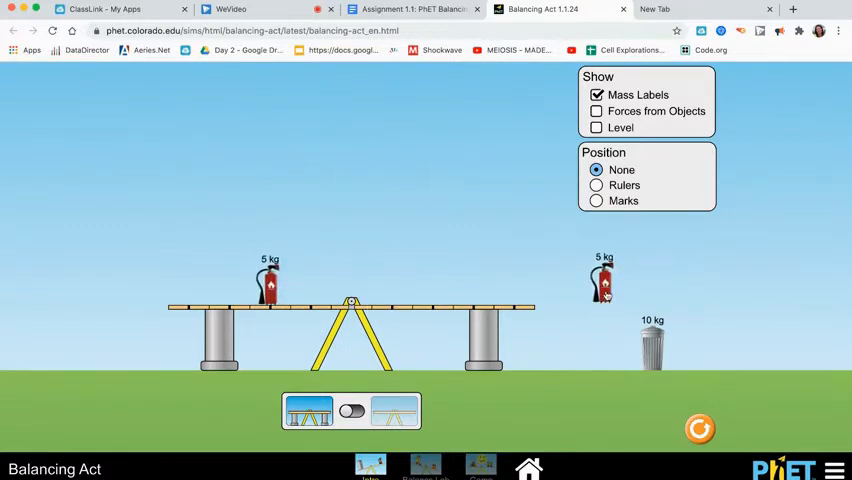
{"action": "left_click_drag", "start_coordinate": [602, 280], "coordinate": [430, 280]}
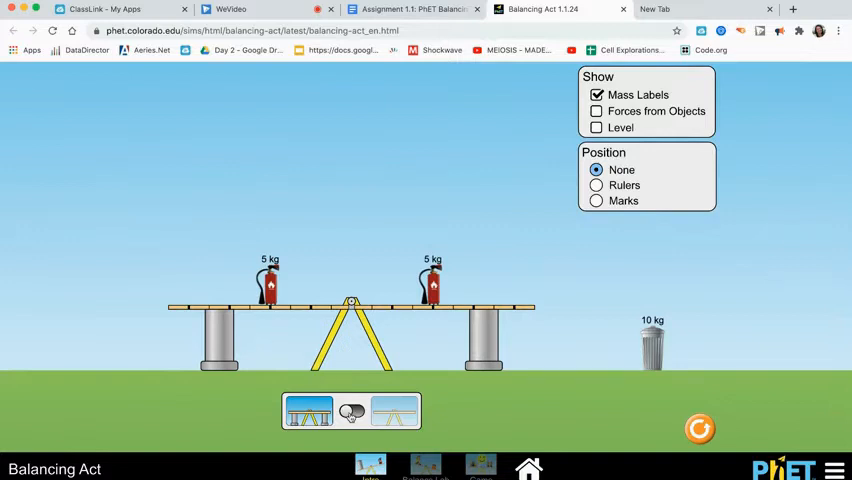
Step: Remove the supports and replace the right extinguisher with the 10 kg trash can
{"action": "left_click", "coordinate": [395, 411]}
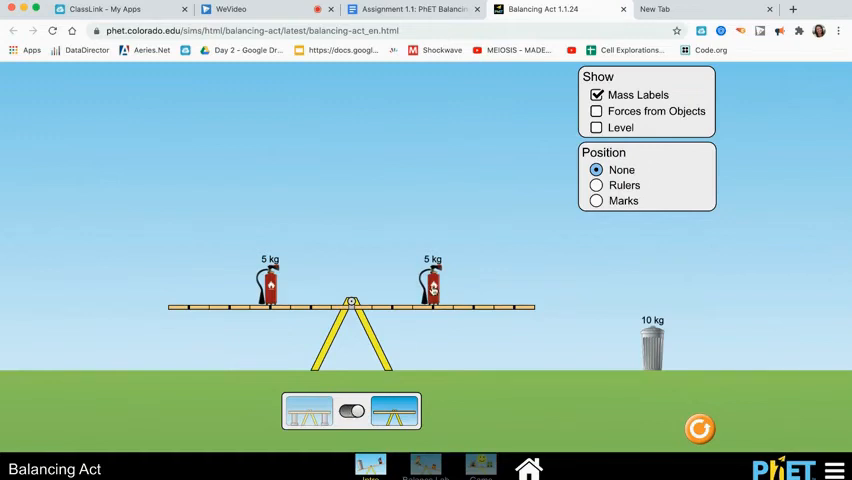
{"action": "left_click_drag", "start_coordinate": [432, 280], "coordinate": [520, 220]}
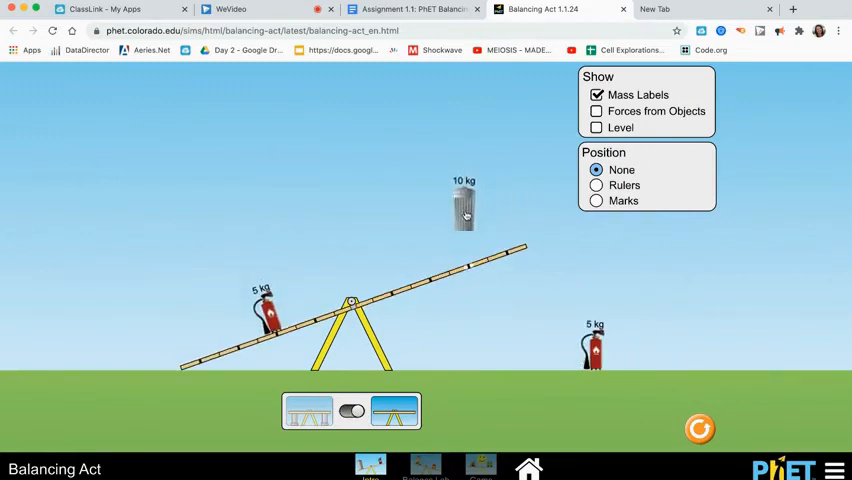
{"action": "left_click_drag", "start_coordinate": [464, 205], "coordinate": [435, 285]}
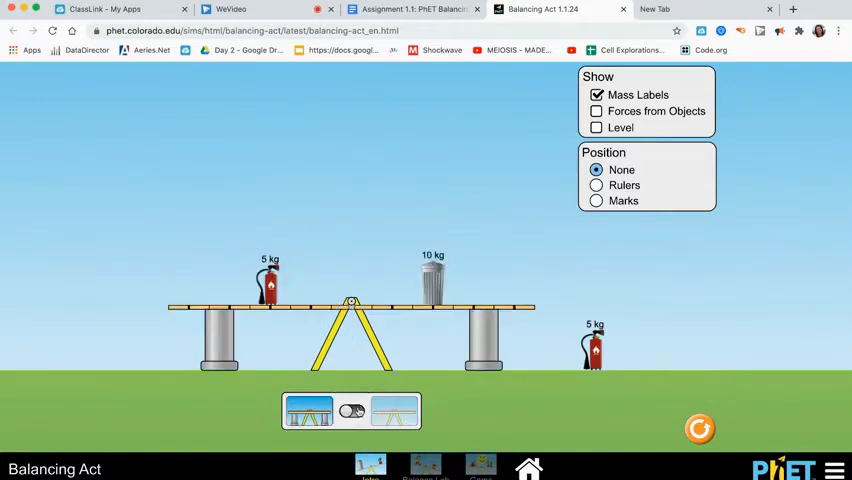
{"action": "left_click", "coordinate": [394, 411]}
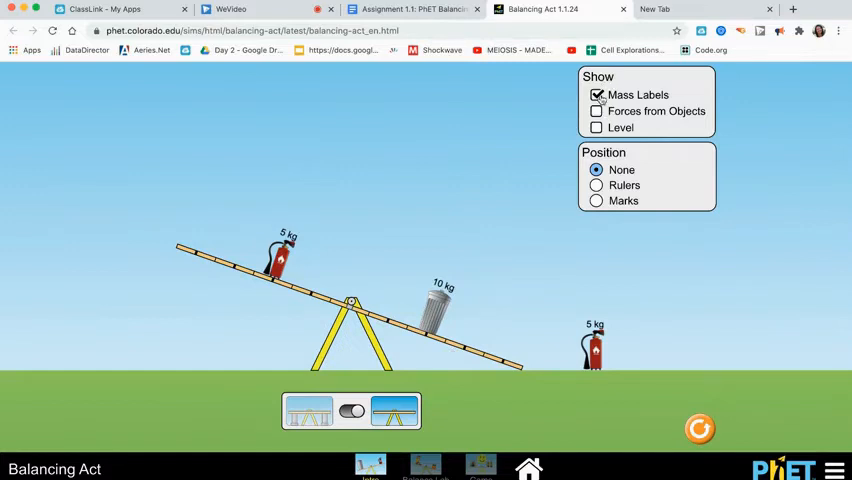
{"action": "mouse_move", "coordinate": [588, 105]}
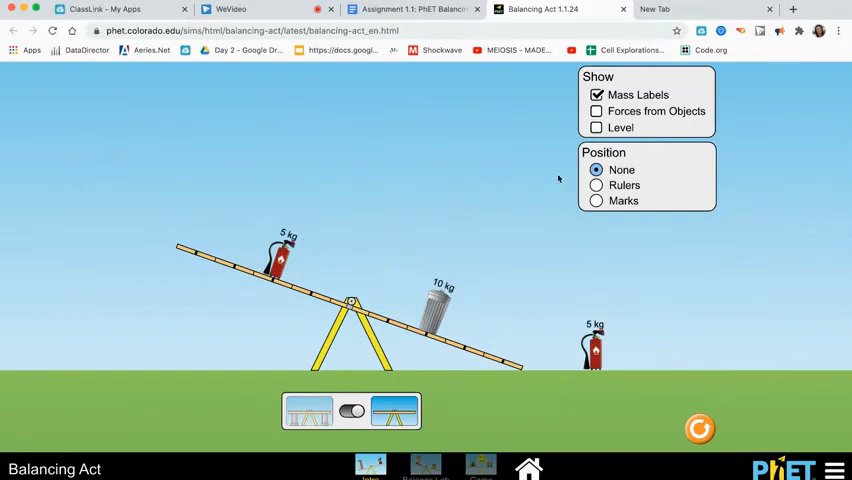
Step: Turn on the Forces from Objects arrows and the Level indicator
{"action": "left_click", "coordinate": [596, 111]}
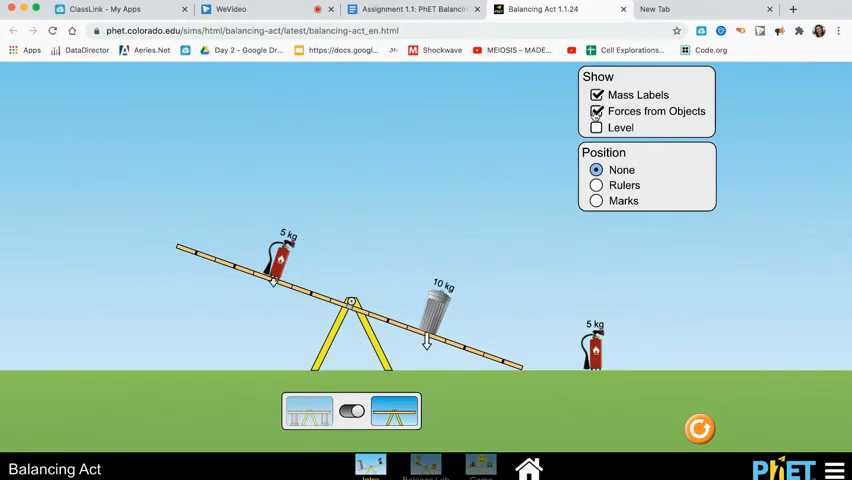
{"action": "left_click", "coordinate": [597, 111]}
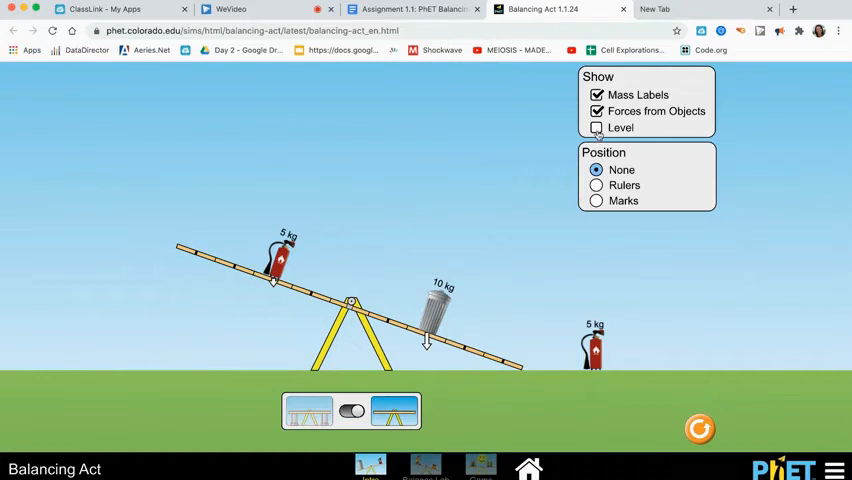
{"action": "left_click", "coordinate": [596, 127]}
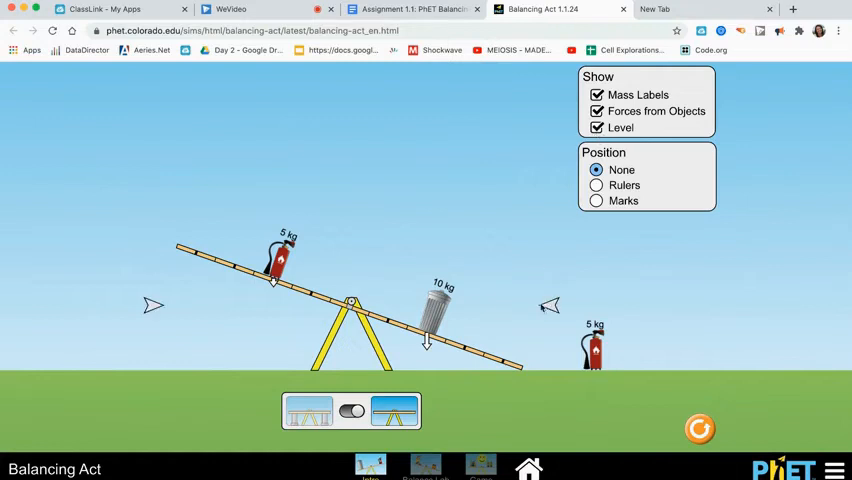
Step: Replace the trash can with the 5 kg extinguisher on the right and re-enable force arrows
{"action": "left_click_drag", "start_coordinate": [437, 305], "coordinate": [670, 340]}
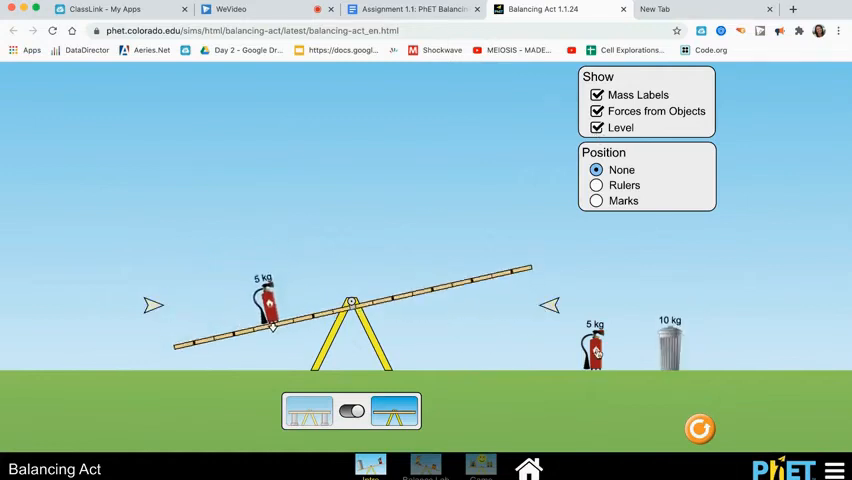
{"action": "left_click_drag", "start_coordinate": [594, 345], "coordinate": [425, 262]}
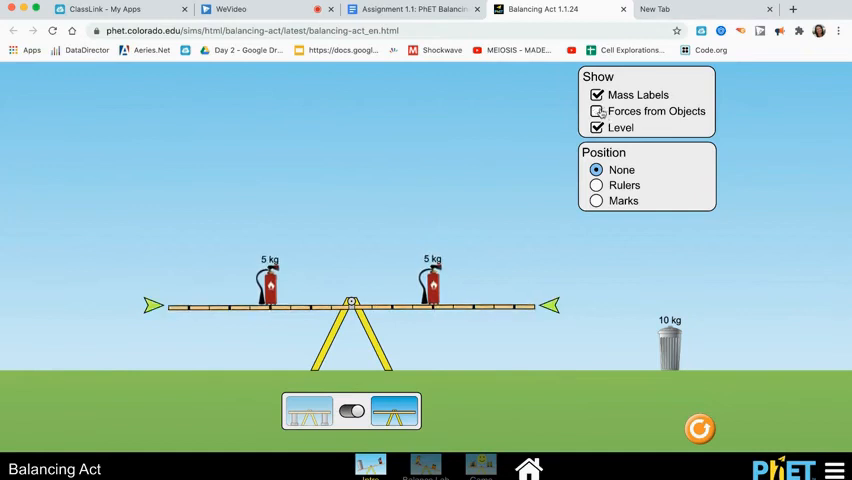
{"action": "left_click", "coordinate": [597, 111]}
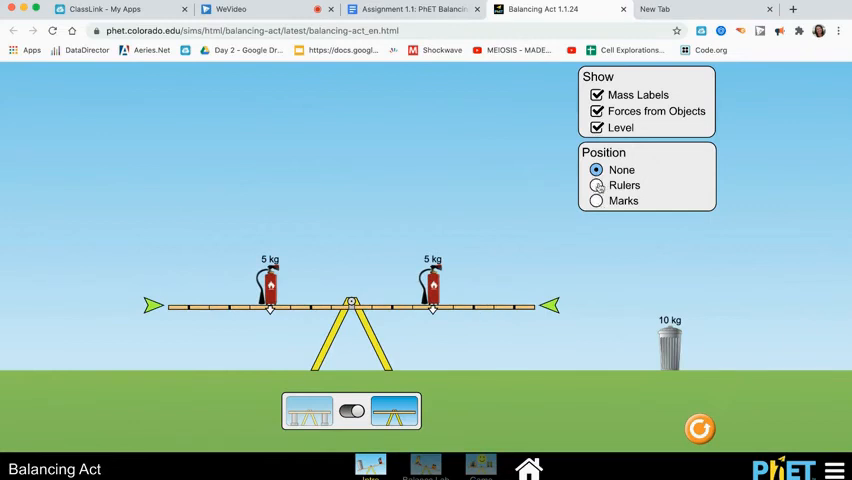
Step: Under Position, try Rulers and Marks, ending with the meter rulers shown
{"action": "left_click", "coordinate": [596, 185]}
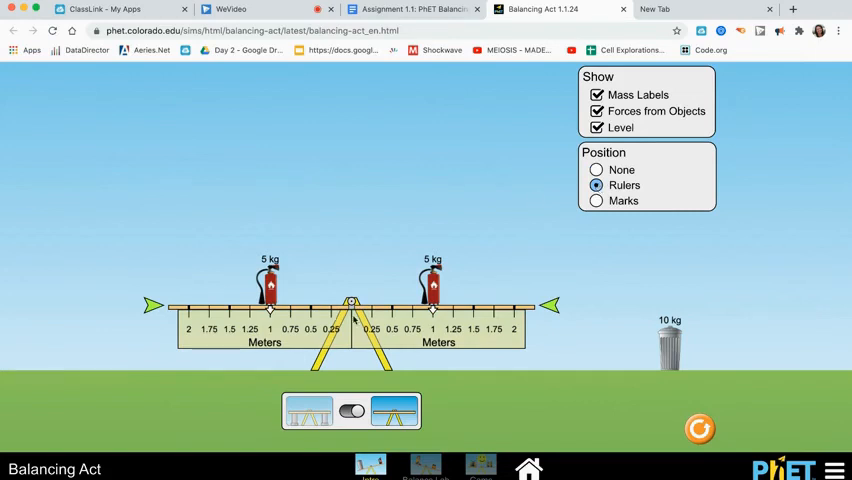
{"action": "left_click", "coordinate": [596, 200]}
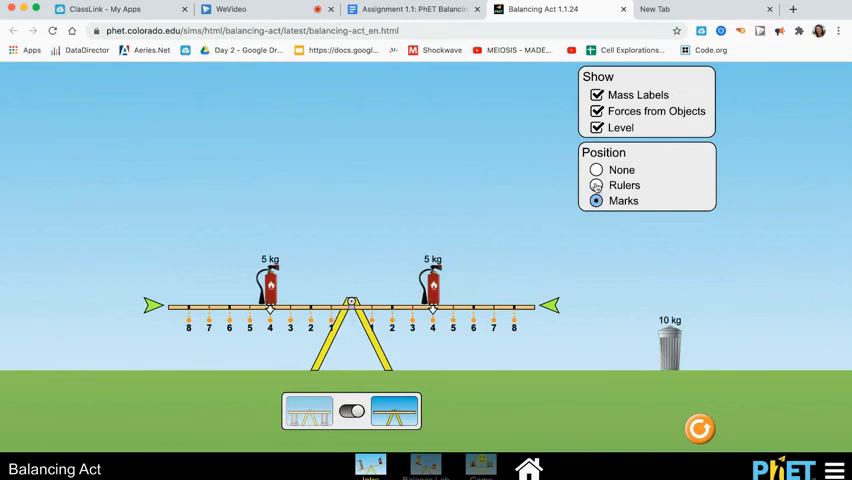
{"action": "left_click", "coordinate": [596, 185]}
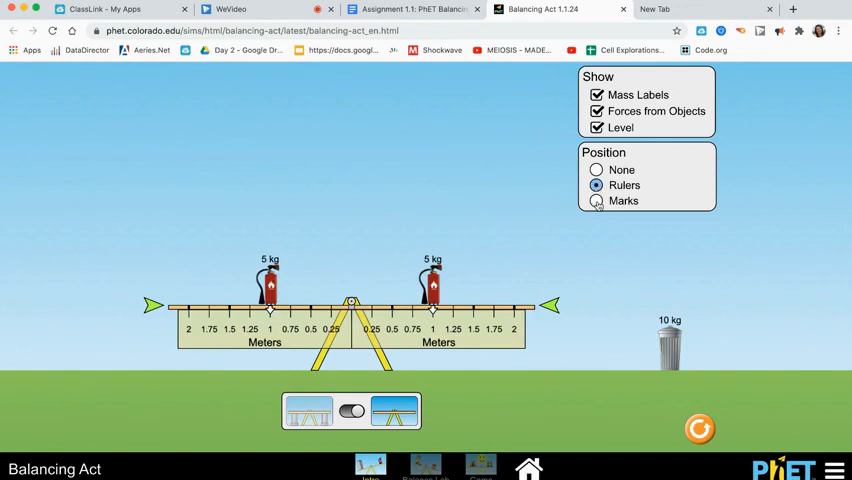